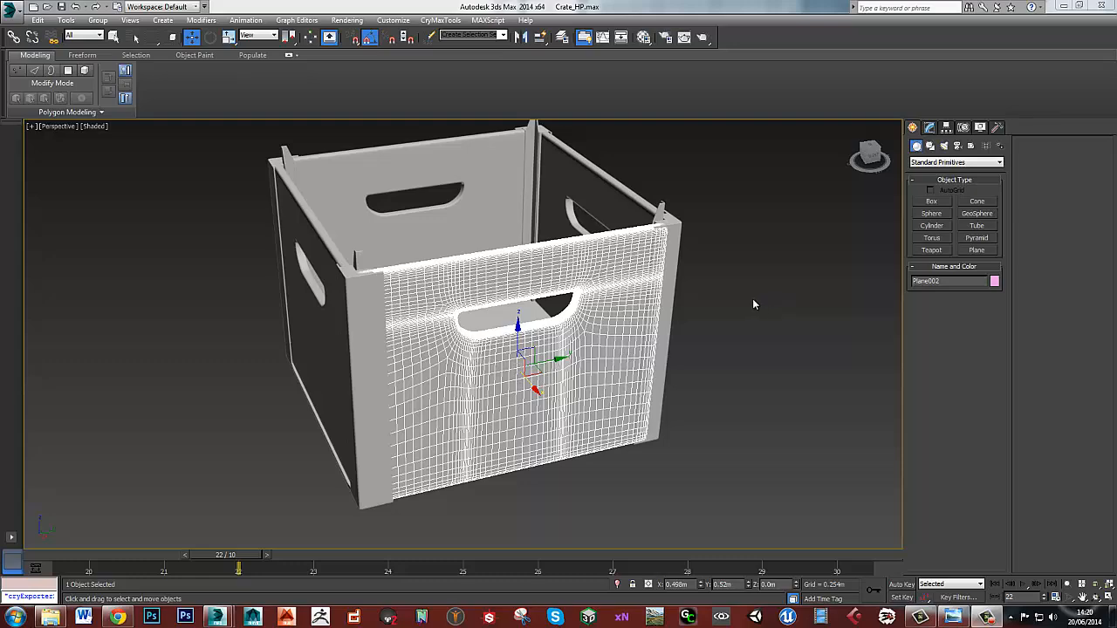
{"action": "mouse_move", "coordinate": [719, 307]}
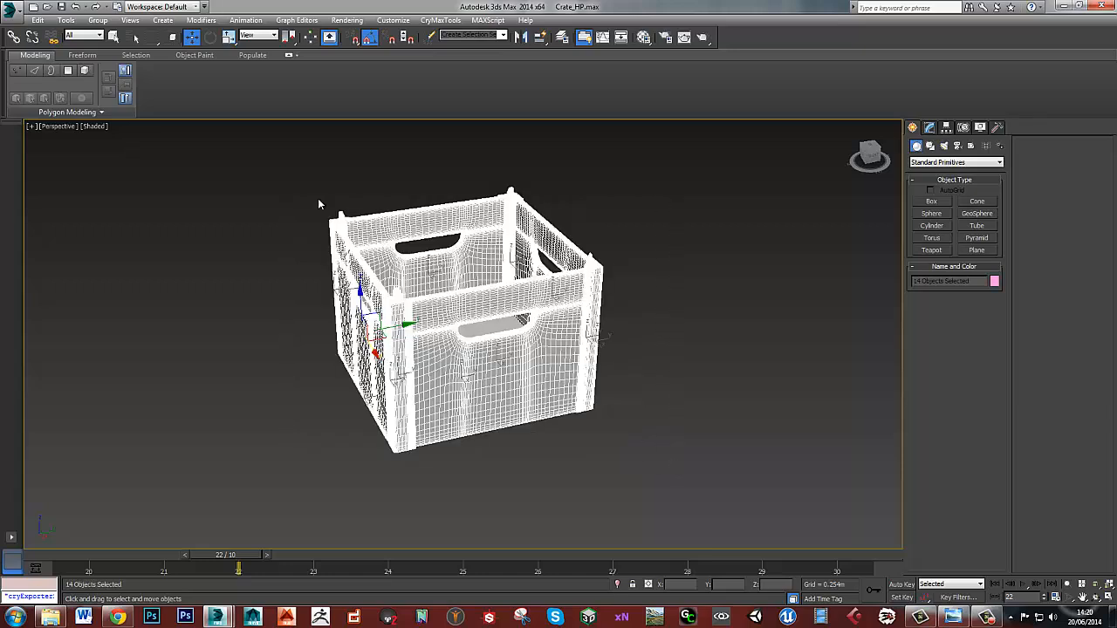
{"action": "mouse_move", "coordinate": [305, 189]}
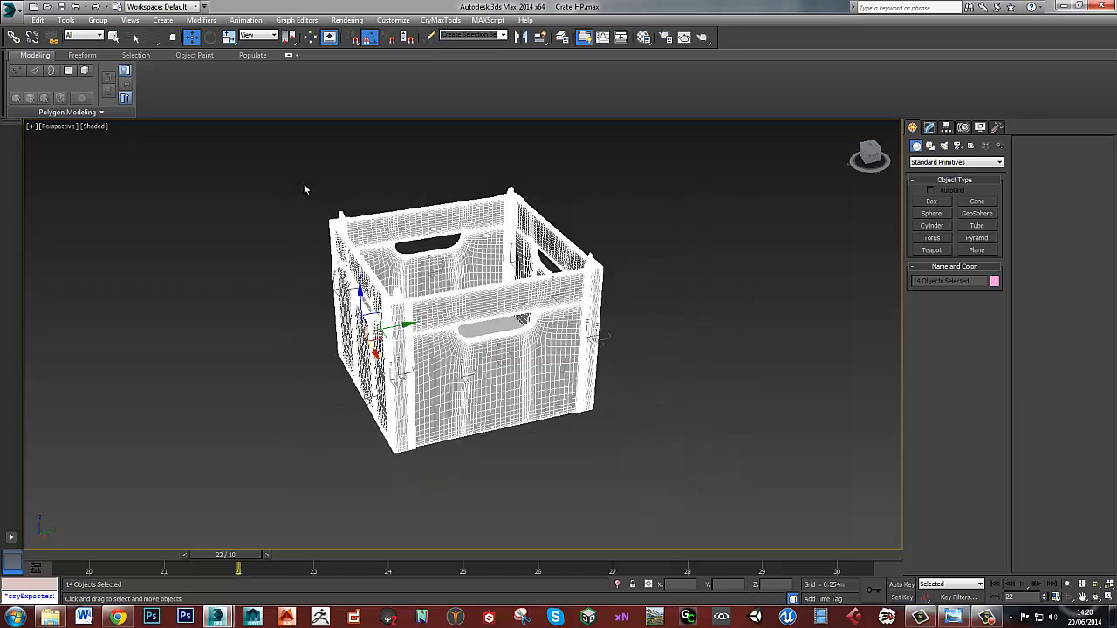
{"action": "mouse_move", "coordinate": [712, 485]}
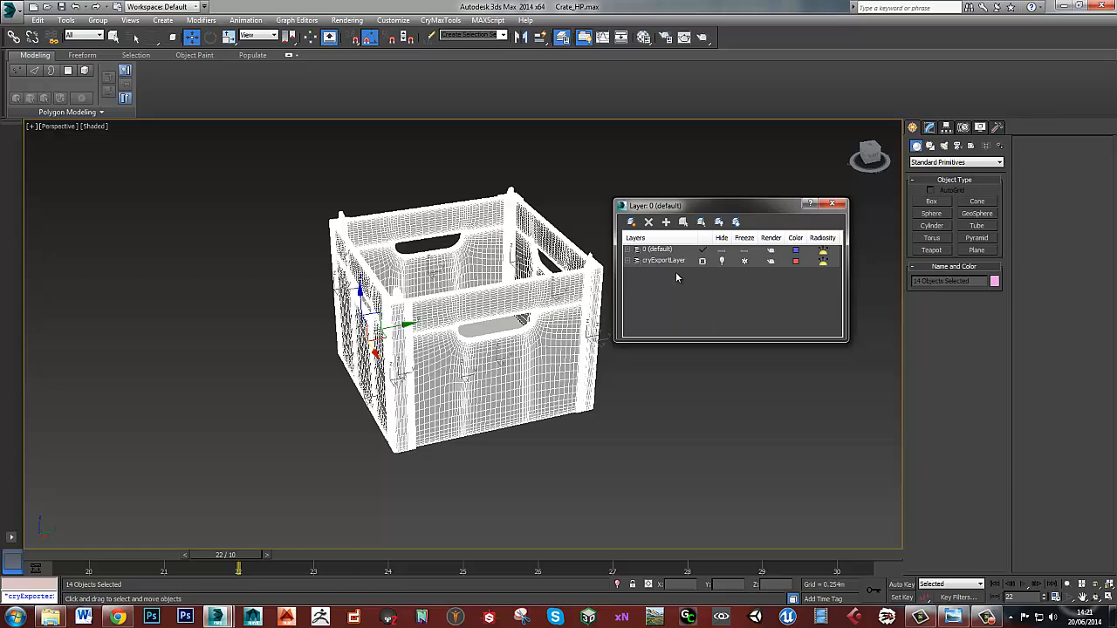
Step: Create a new layer named HP containing the selected high-poly crate pieces
{"action": "left_click_drag", "start_coordinate": [698, 206], "coordinate": [730, 213]}
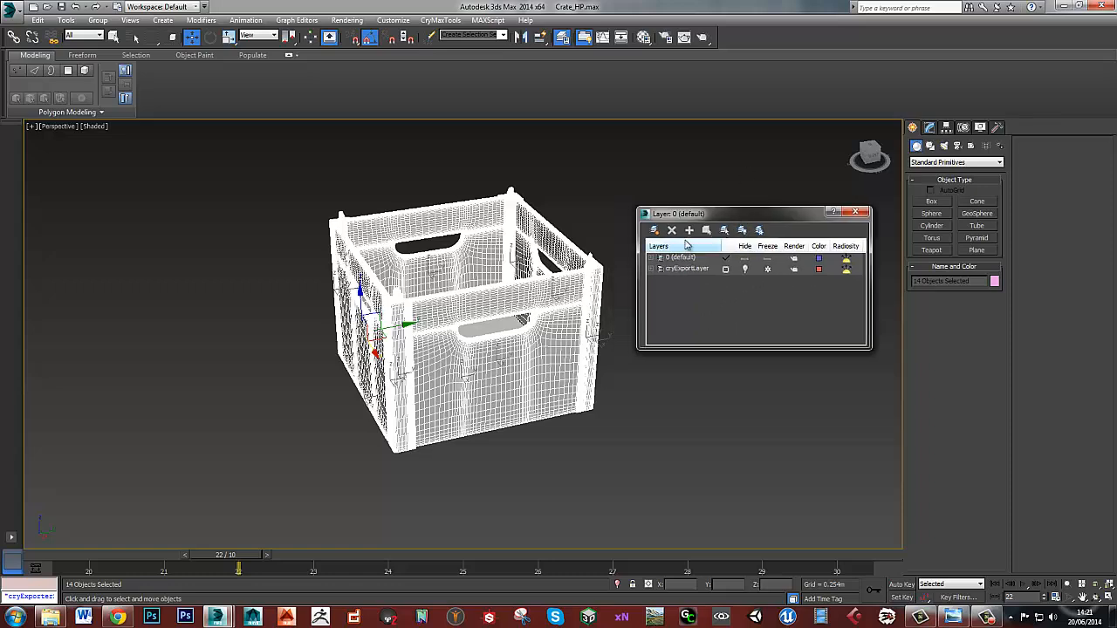
{"action": "mouse_move", "coordinate": [690, 230]}
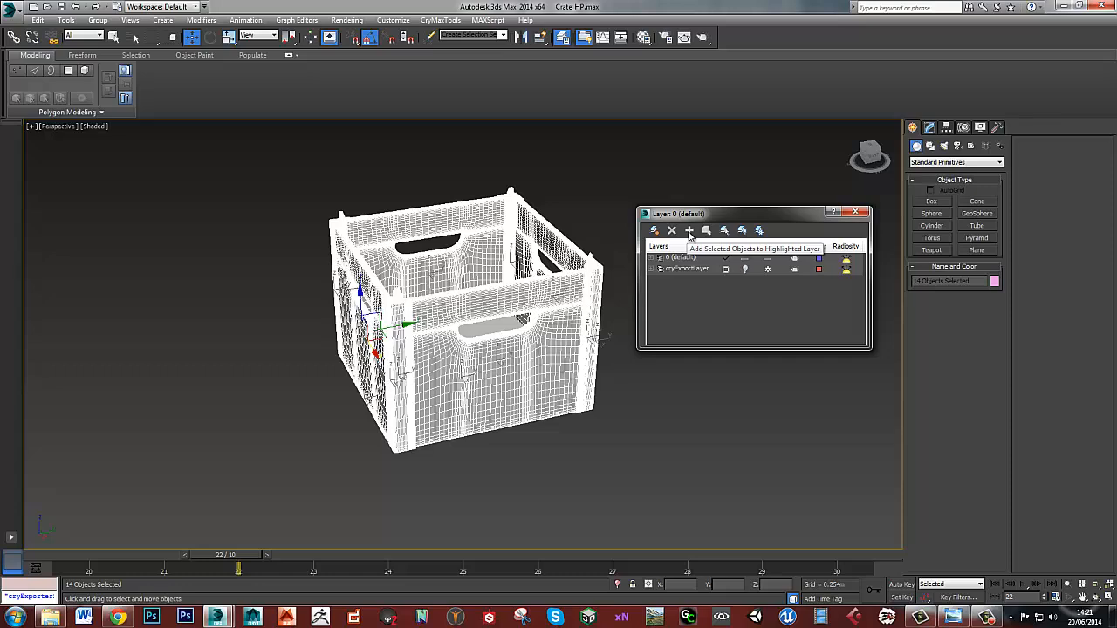
{"action": "left_click", "coordinate": [687, 230]}
{"action": "type", "text": "HP"}
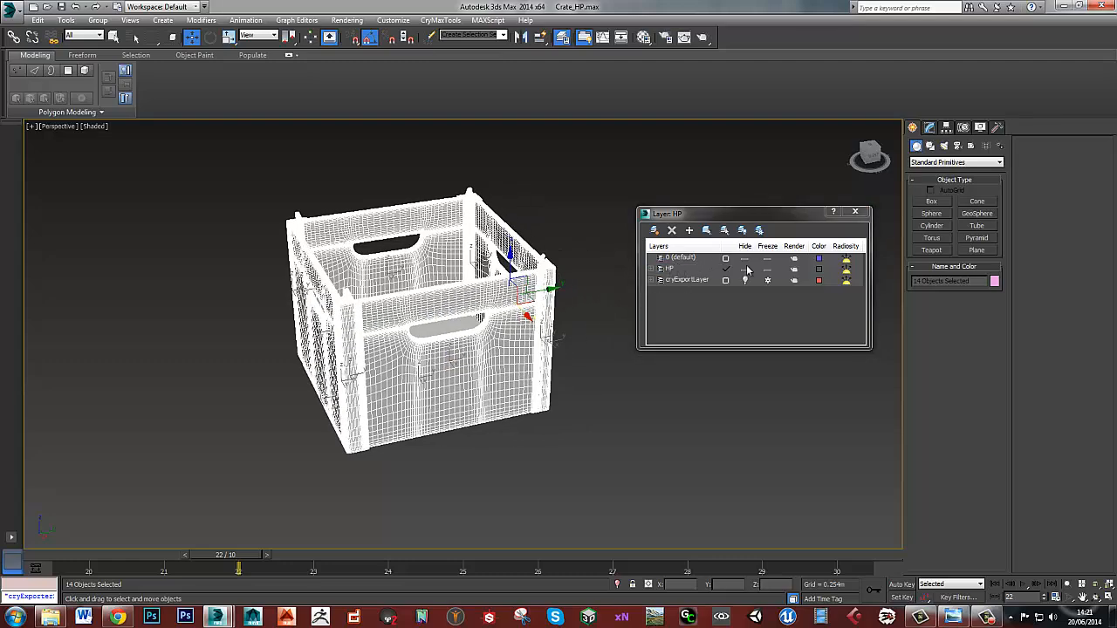
{"action": "left_click", "coordinate": [684, 269]}
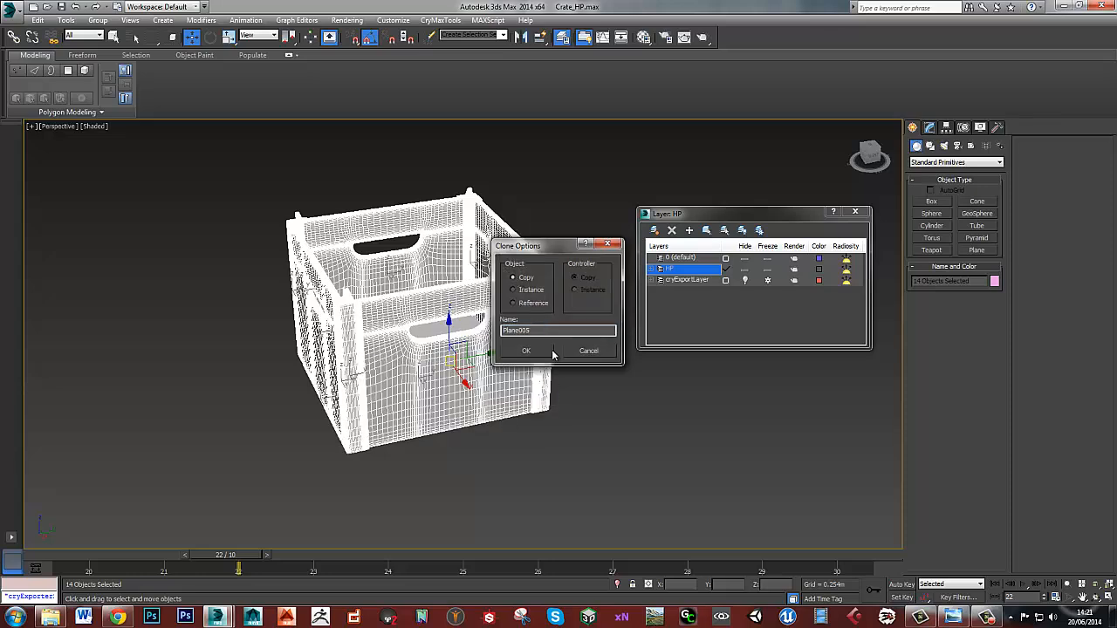
Step: Cancel the clone, add an LP layer and hide the HP layer so only the low-poly crate shows
{"action": "left_click", "coordinate": [525, 351]}
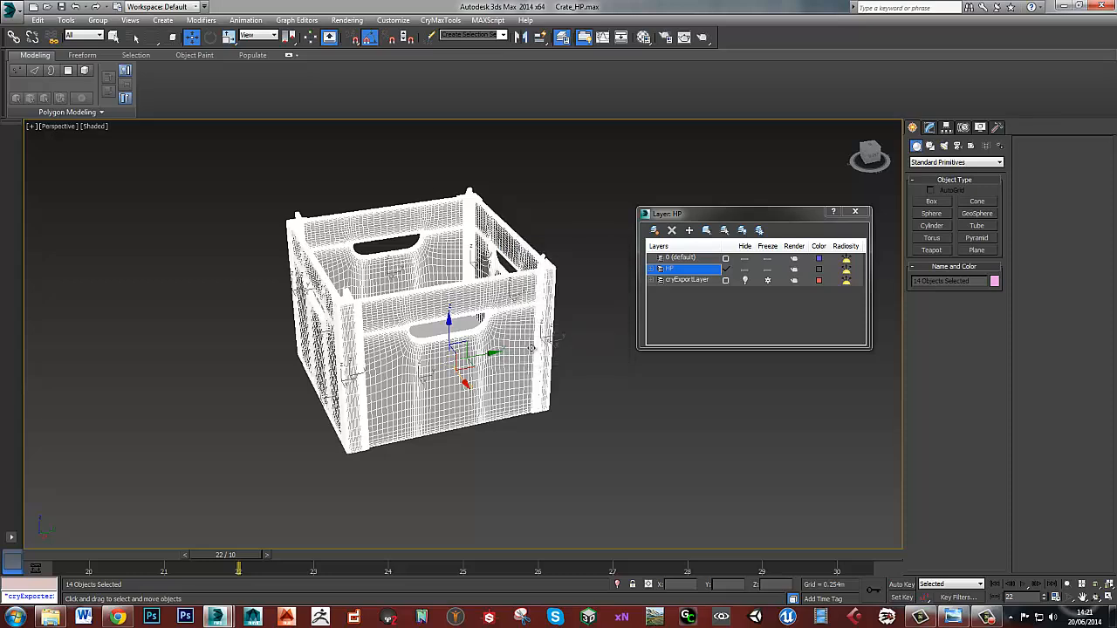
{"action": "mouse_move", "coordinate": [653, 231]}
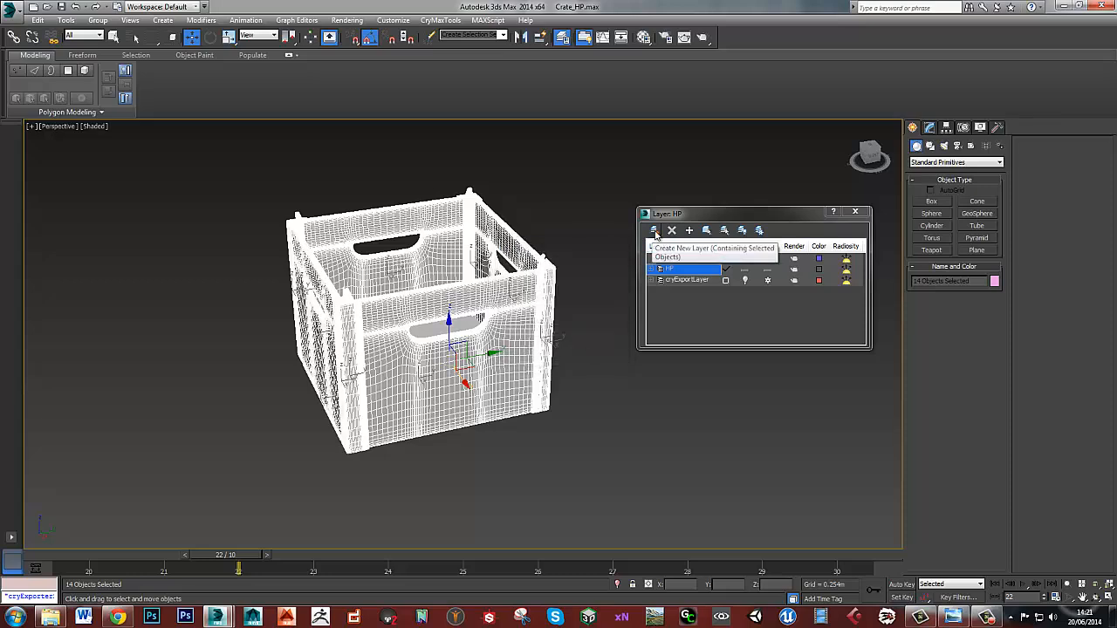
{"action": "left_click", "coordinate": [653, 230]}
{"action": "type", "text": "LP"}
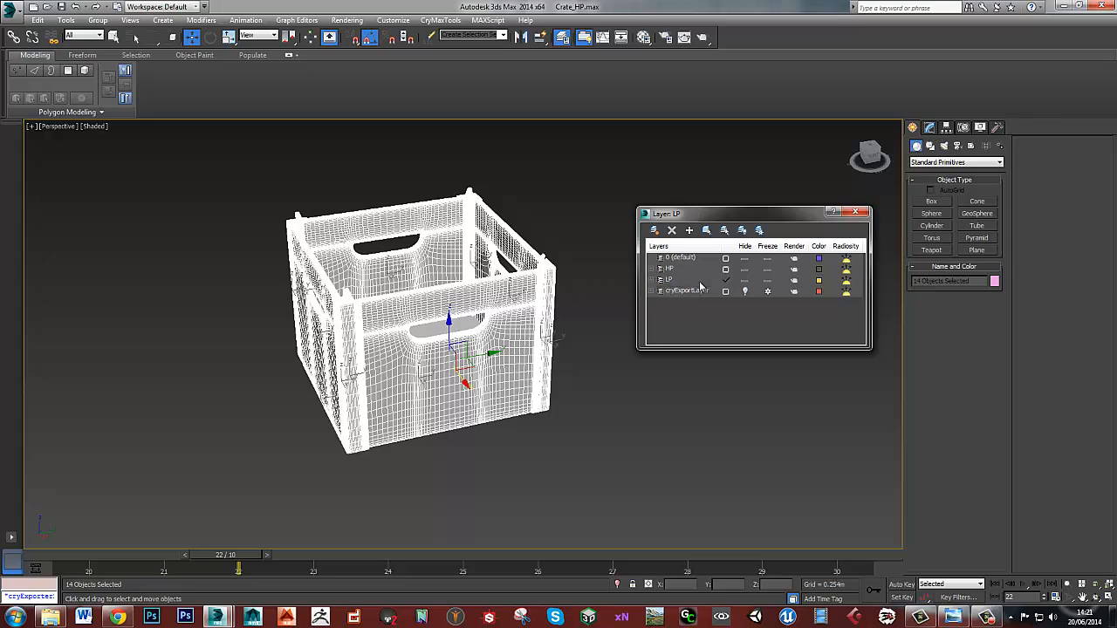
{"action": "left_click", "coordinate": [671, 279]}
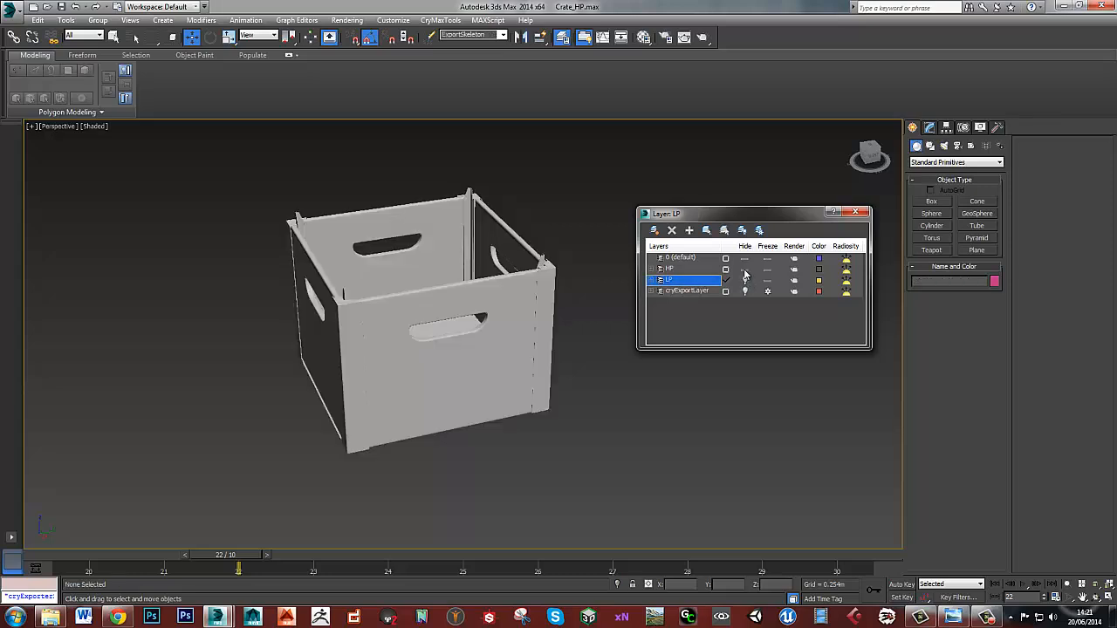
{"action": "left_click", "coordinate": [744, 269]}
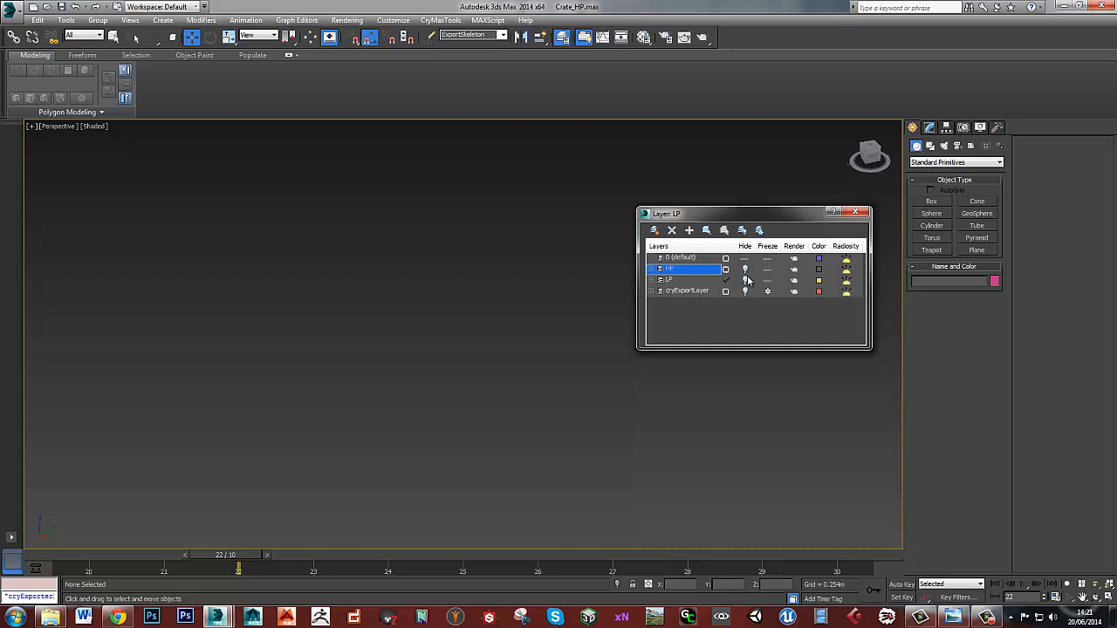
{"action": "left_click", "coordinate": [727, 269]}
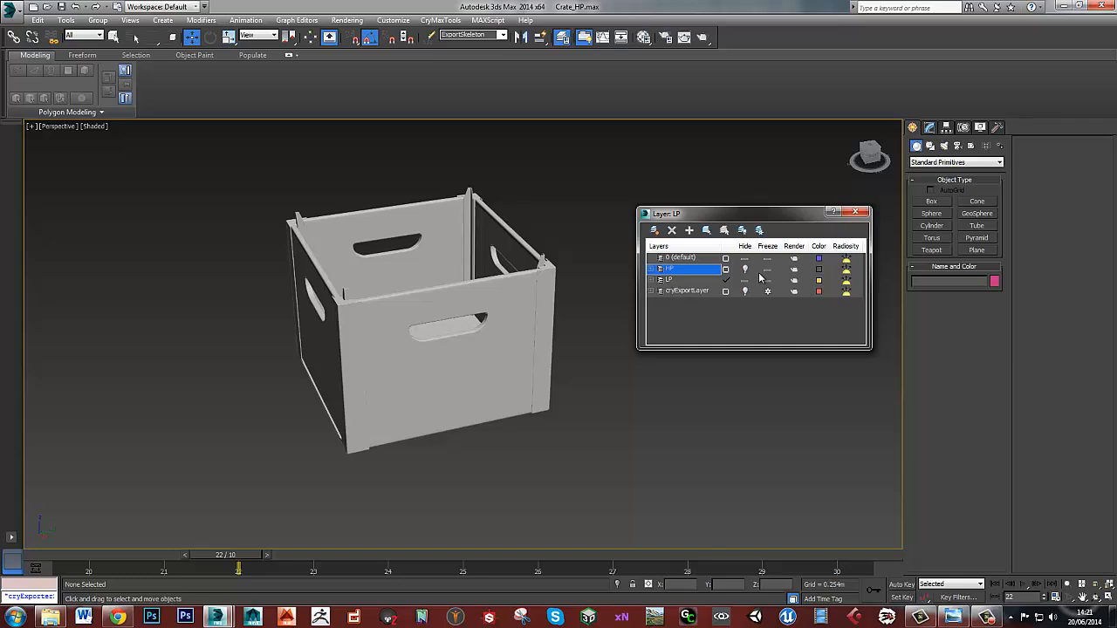
{"action": "mouse_move", "coordinate": [620, 308]}
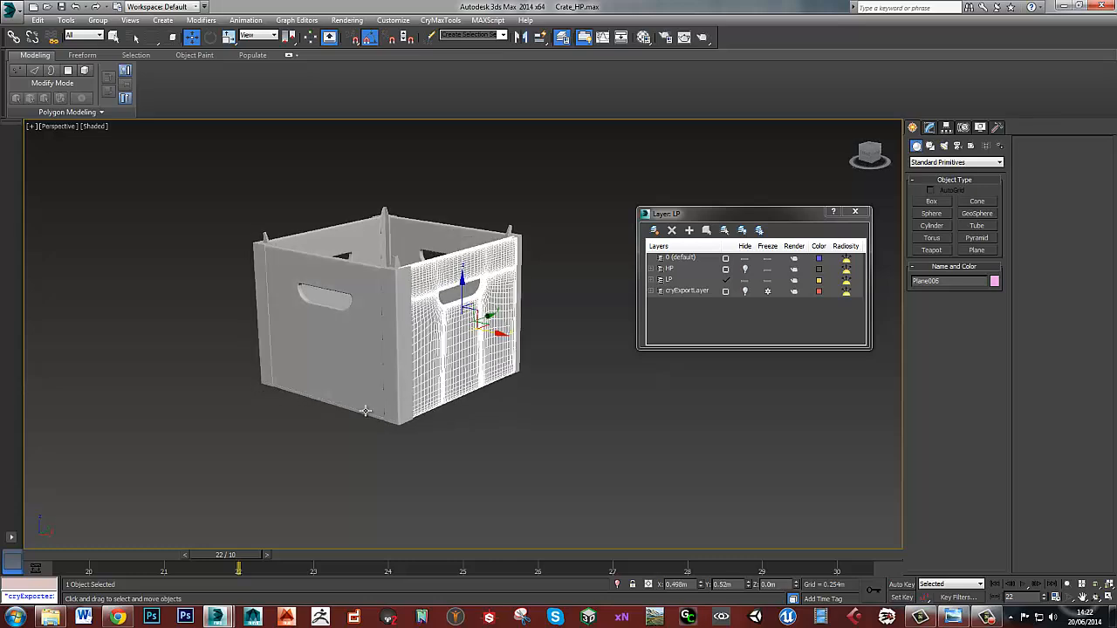
Step: Move the thin strip piece so it sits along the low-poly crate's bottom edge
{"action": "left_click", "coordinate": [209, 37]}
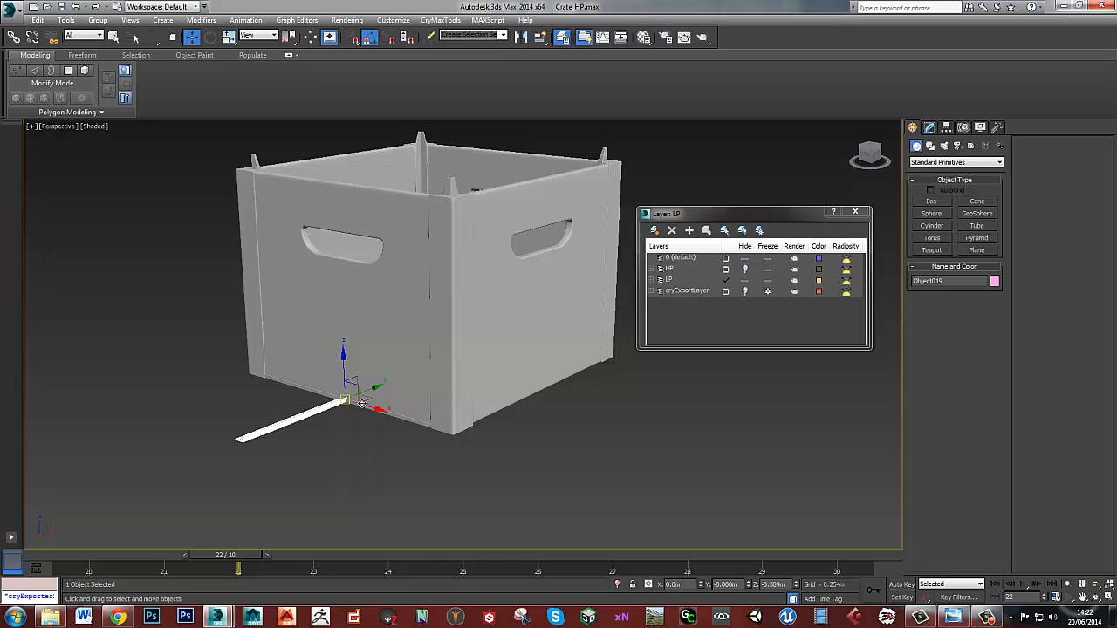
{"action": "left_click_drag", "start_coordinate": [349, 387], "coordinate": [573, 384]}
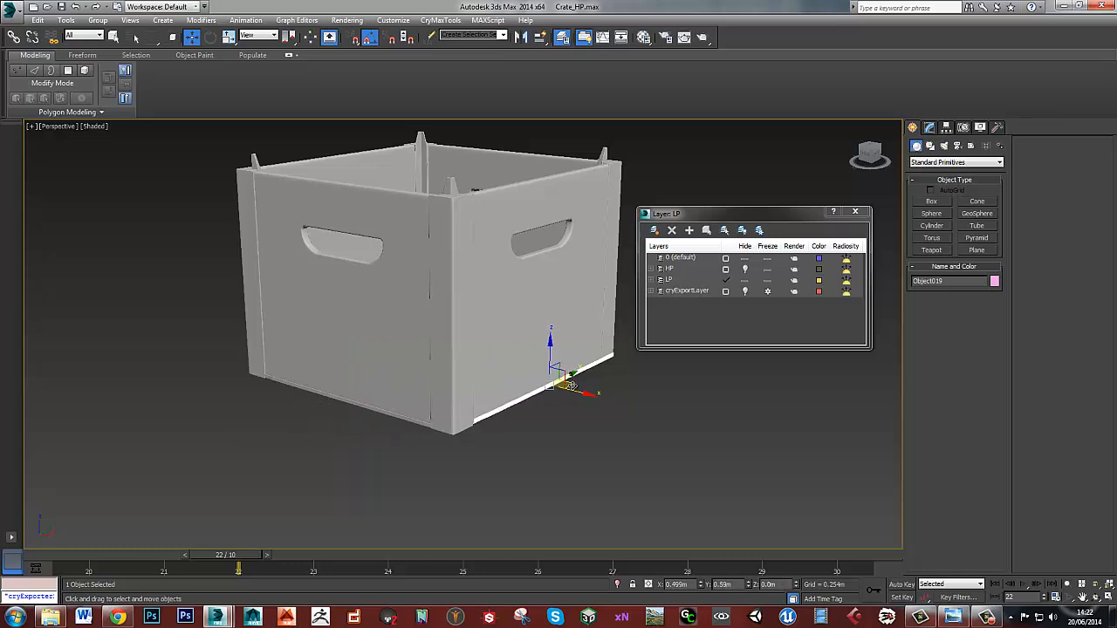
{"action": "left_click_drag", "start_coordinate": [573, 386], "coordinate": [566, 387]}
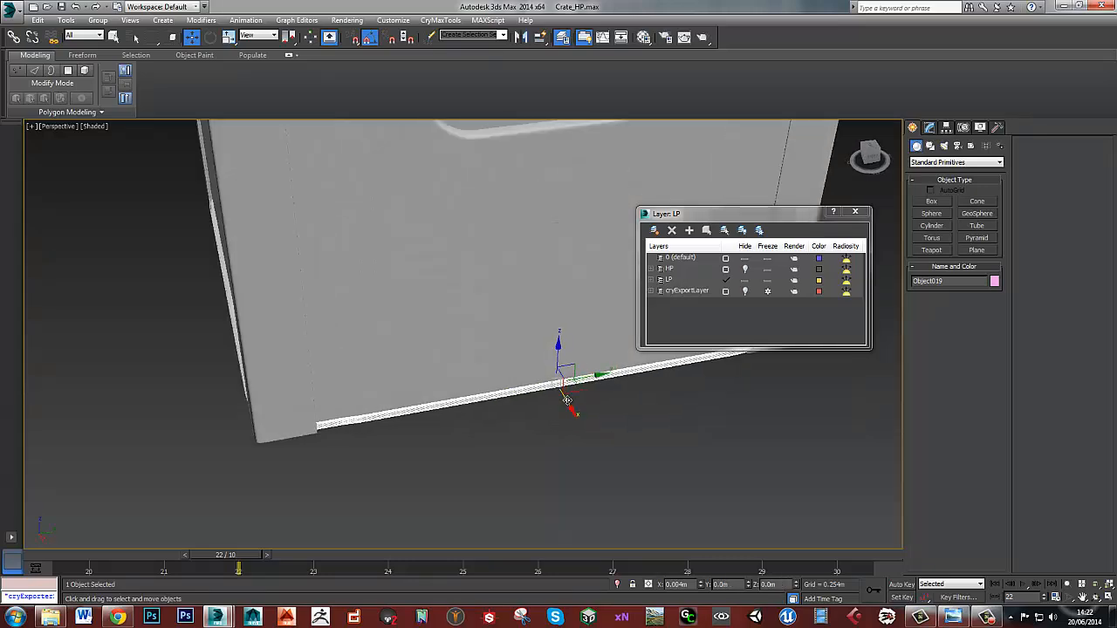
{"action": "left_click_drag", "start_coordinate": [567, 375], "coordinate": [502, 388]}
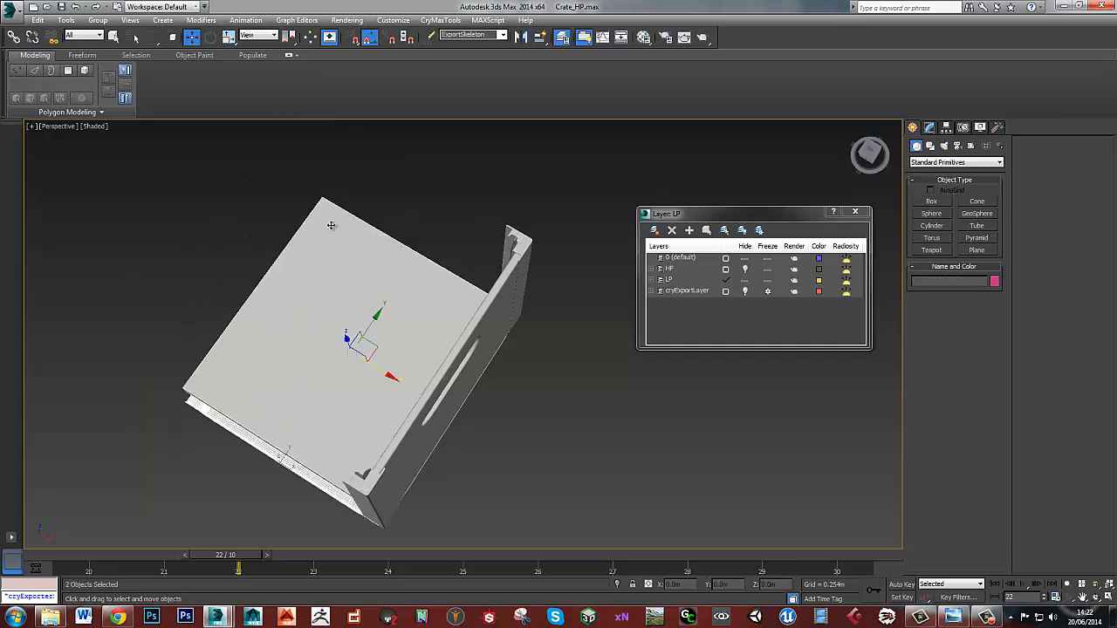
Step: Isolate the side panel, corner post and base piece and orbit to face the panel front
{"action": "left_click", "coordinate": [352, 323]}
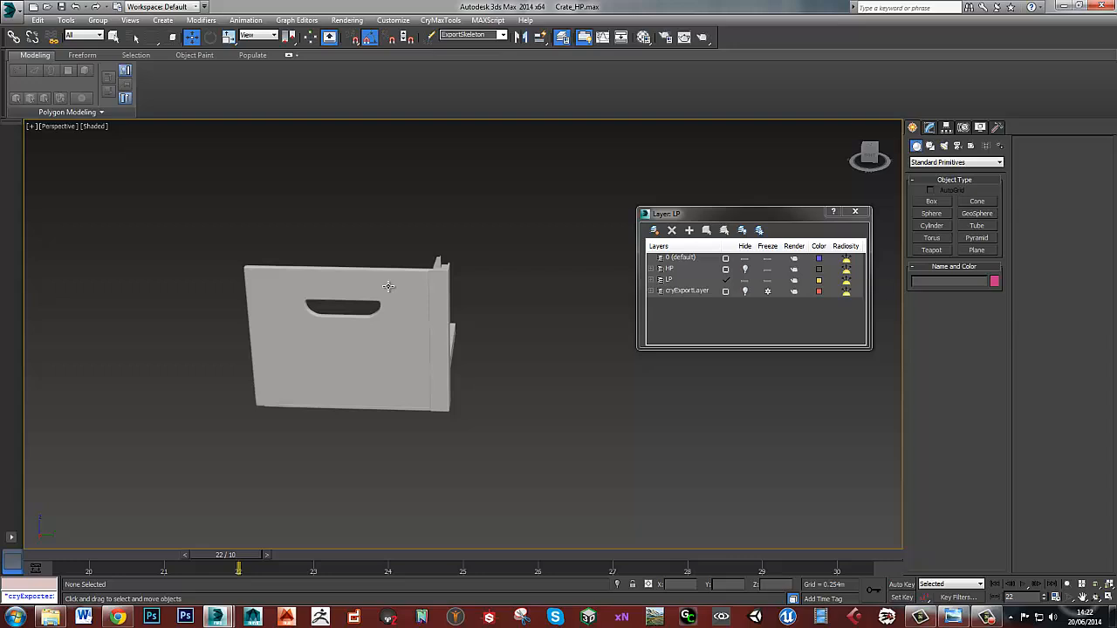
{"action": "mouse_move", "coordinate": [387, 318]}
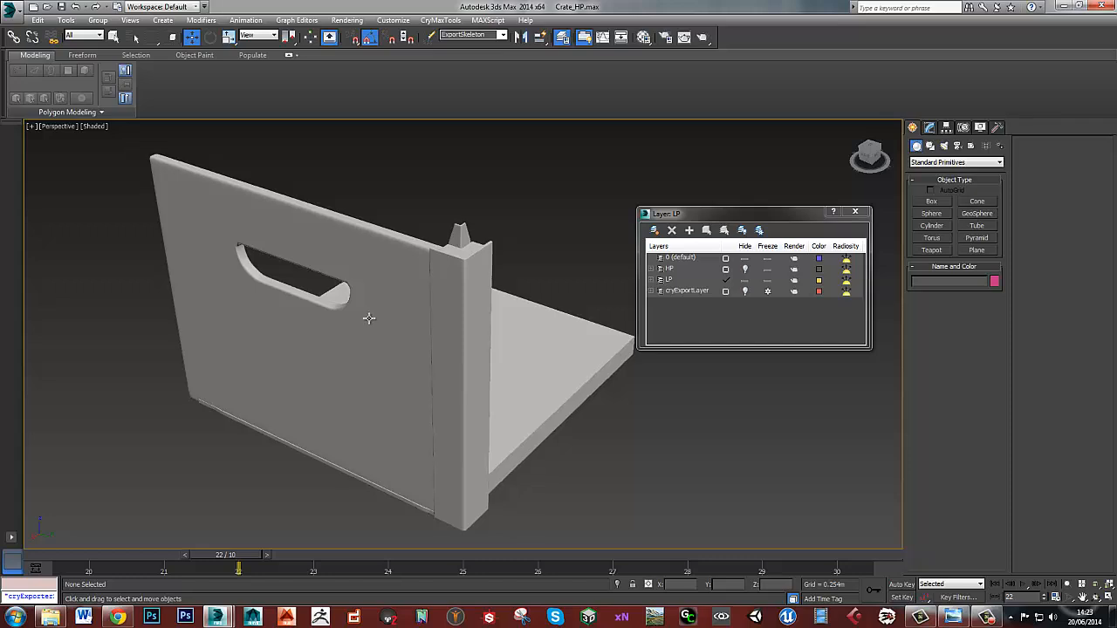
{"action": "left_click_drag", "start_coordinate": [367, 318], "coordinate": [391, 327]}
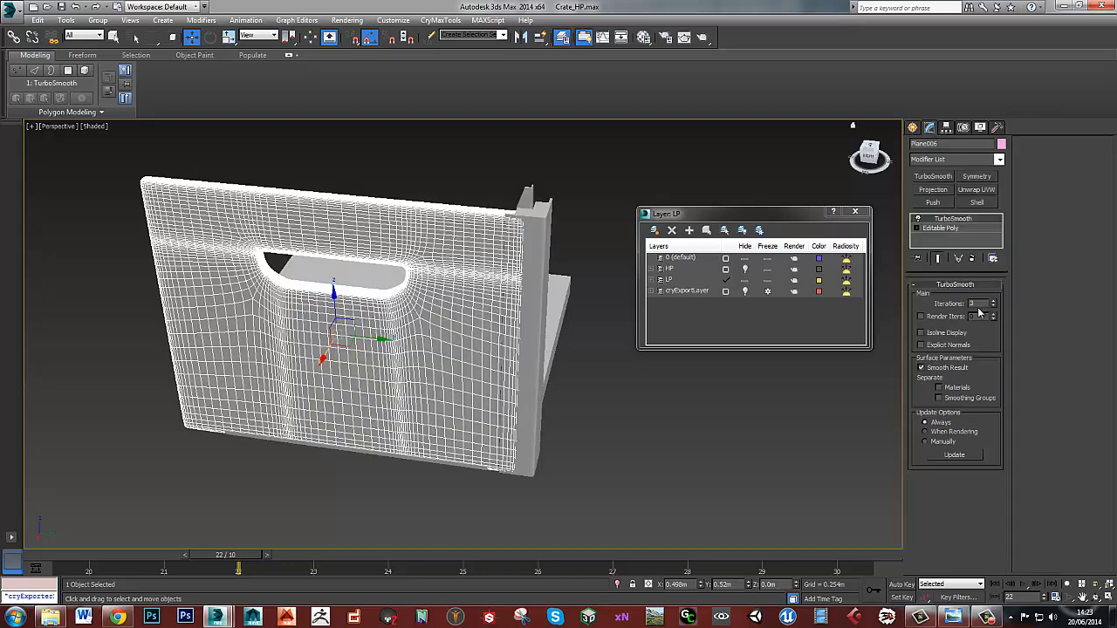
{"action": "mouse_move", "coordinate": [971, 258]}
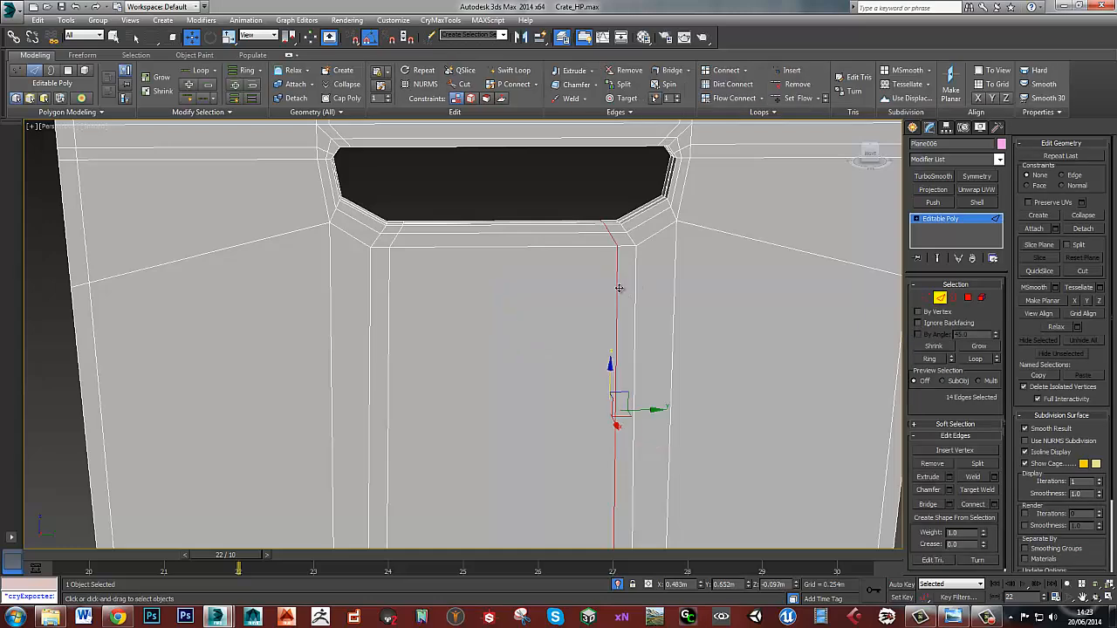
Step: Select the 40-edge loop bordering the inside of the panel's window opening
{"action": "left_click", "coordinate": [402, 304]}
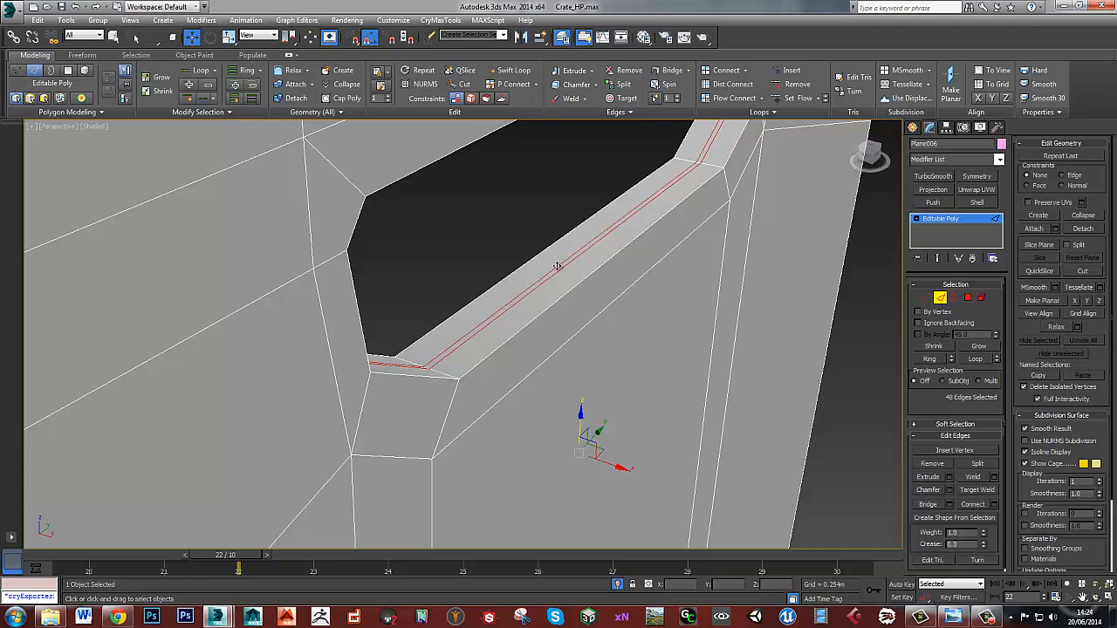
Step: Remove the selected inner edge loop so the opening keeps a single border
{"action": "left_click", "coordinate": [593, 365]}
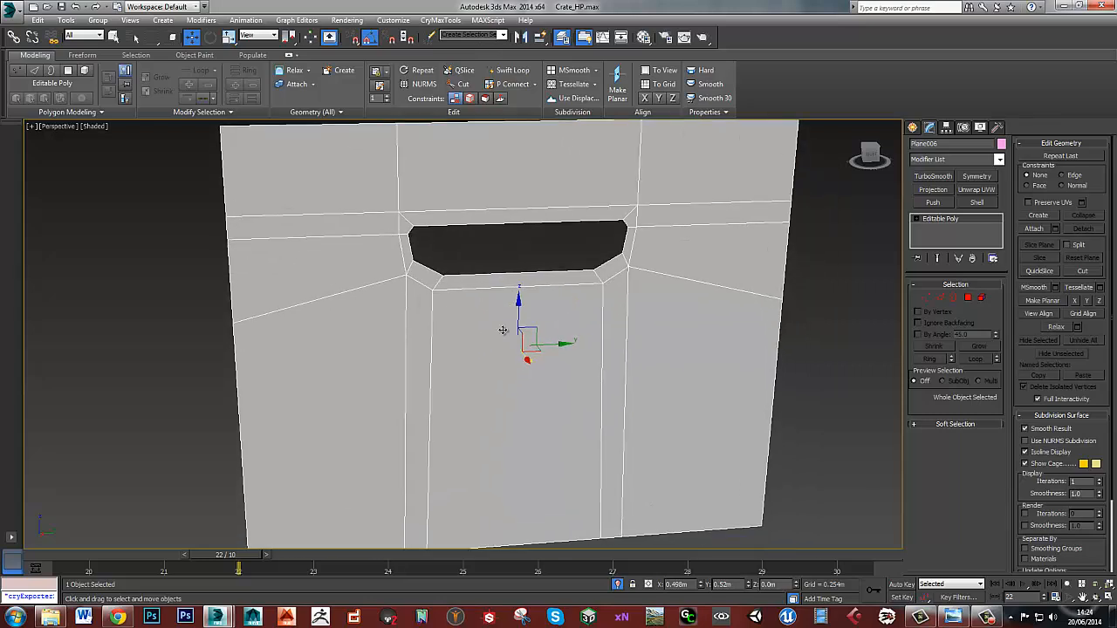
Step: Remove extra edges and vertices so the panel reduces to a few large faces around the opening
{"action": "scroll", "scroll_direction": "down", "scroll_amount": 3}
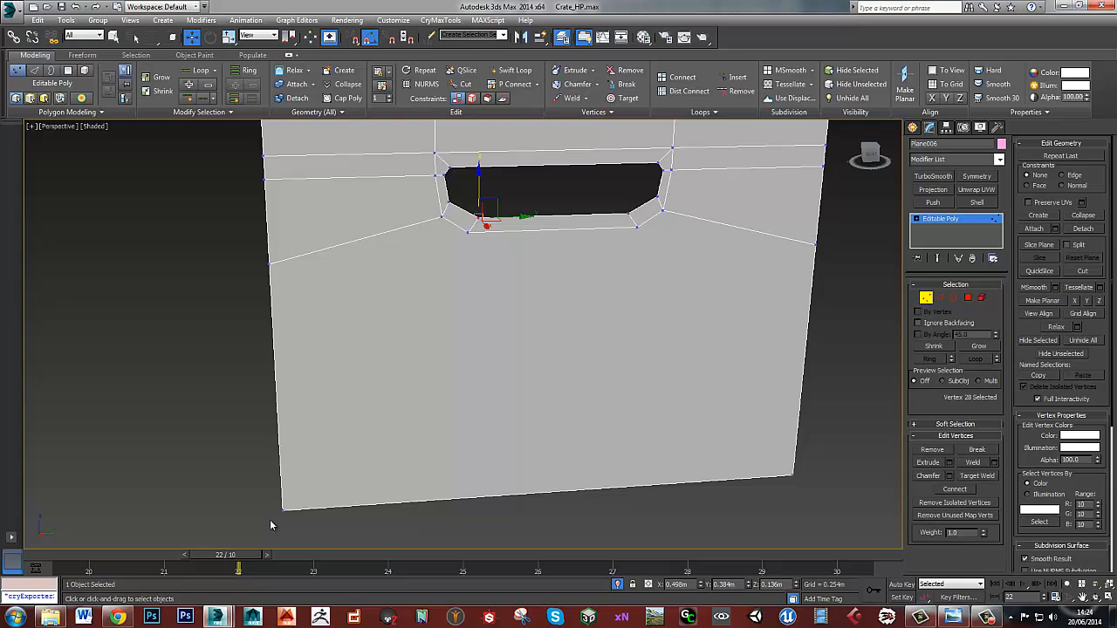
{"action": "left_click", "coordinate": [391, 454]}
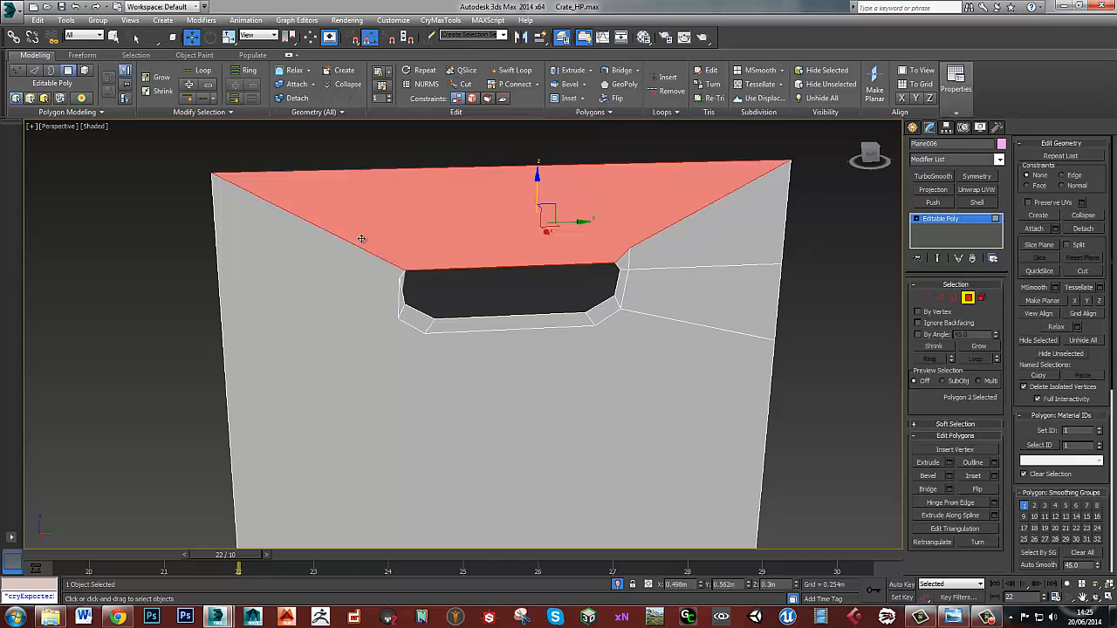
{"action": "mouse_move", "coordinate": [654, 300]}
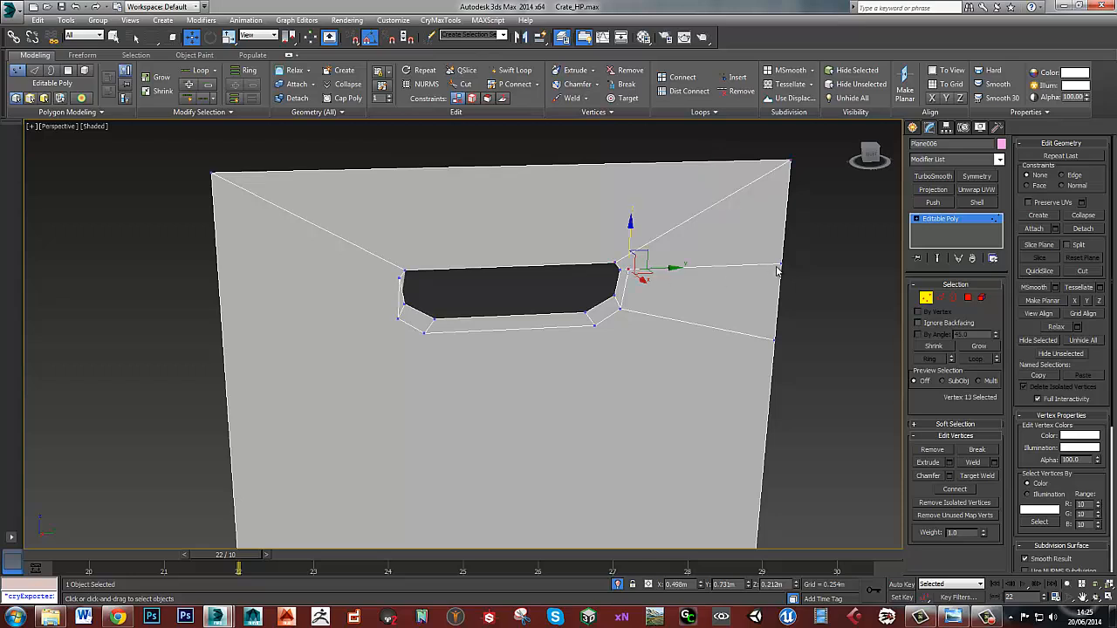
Step: Clear the remaining redundant vertices, leaving edges fanning from the opening to the panel corners
{"action": "left_click", "coordinate": [684, 288]}
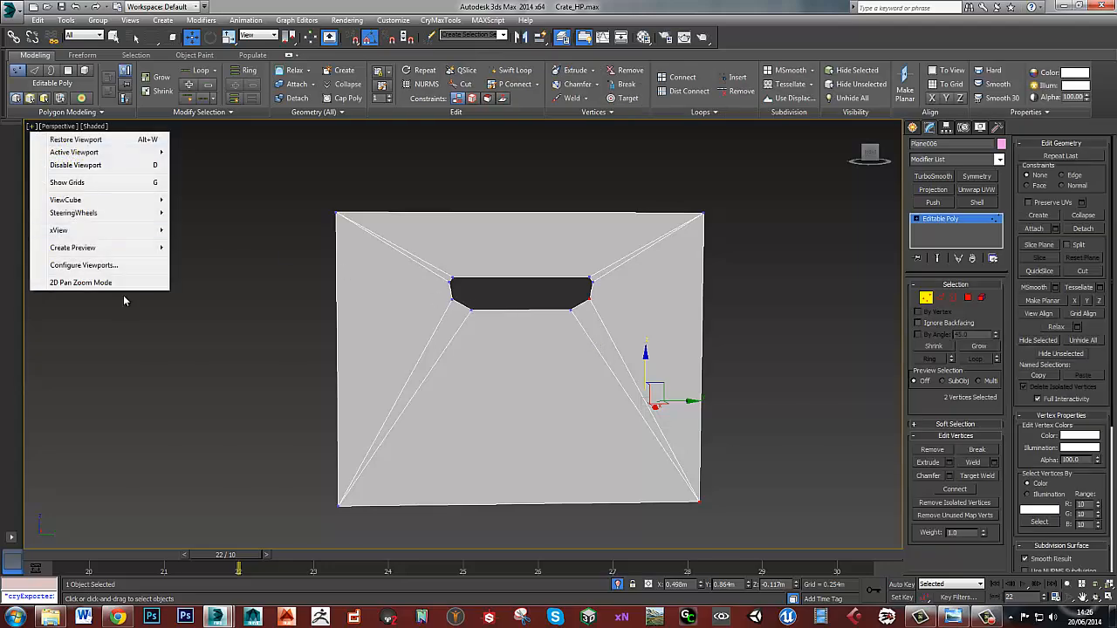
Step: Enable viewport statistics showing polygon, triangle and vertex counts in the active view
{"action": "left_click", "coordinate": [84, 265]}
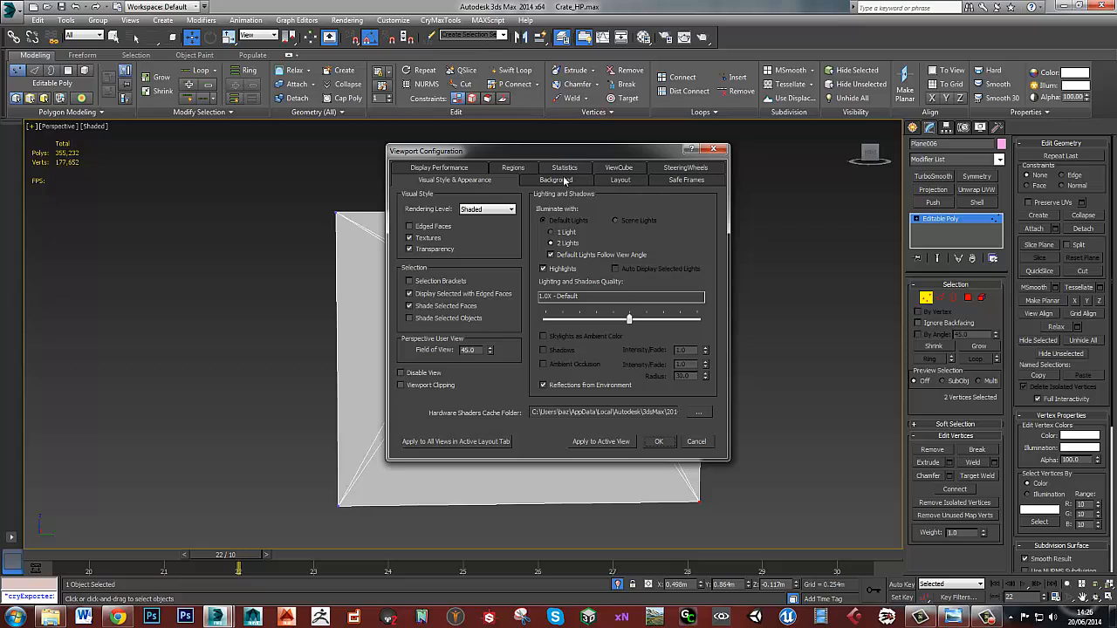
{"action": "left_click", "coordinate": [565, 180]}
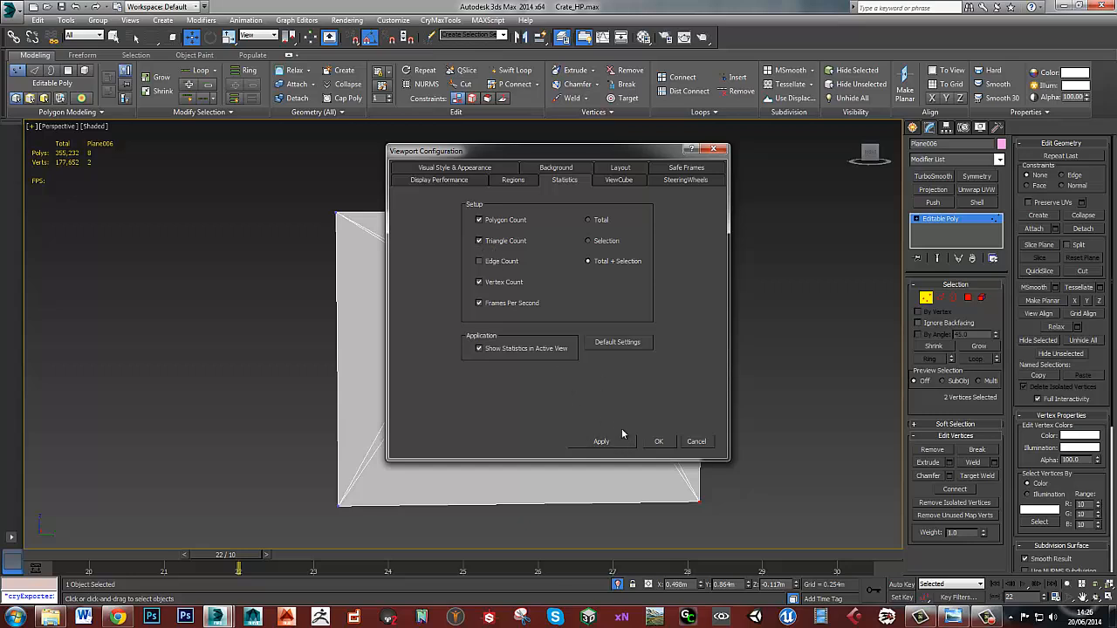
{"action": "left_click", "coordinate": [658, 440]}
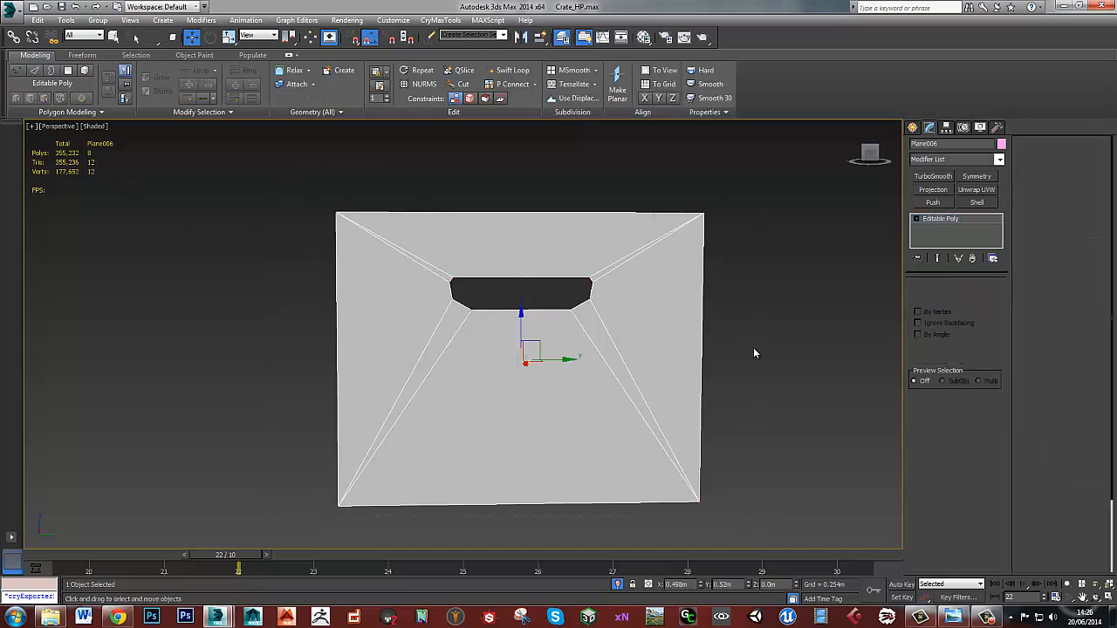
Step: Inspect the opening's vertices up close and bring up the Layer Manager with the HP and LP layers
{"action": "left_click", "coordinate": [941, 218]}
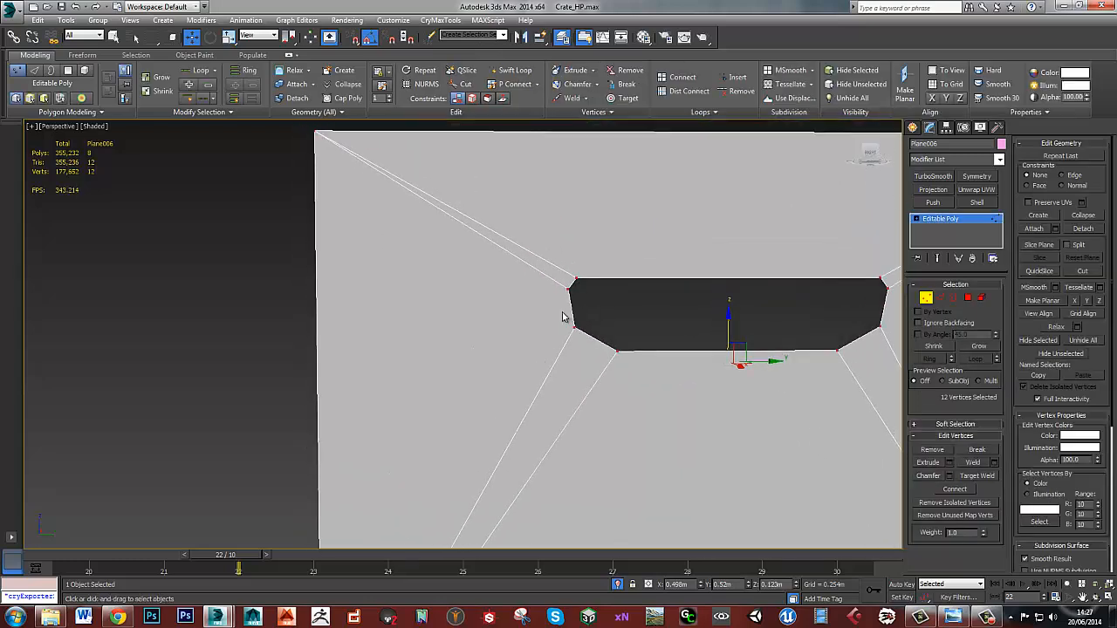
{"action": "left_click", "coordinate": [467, 84]}
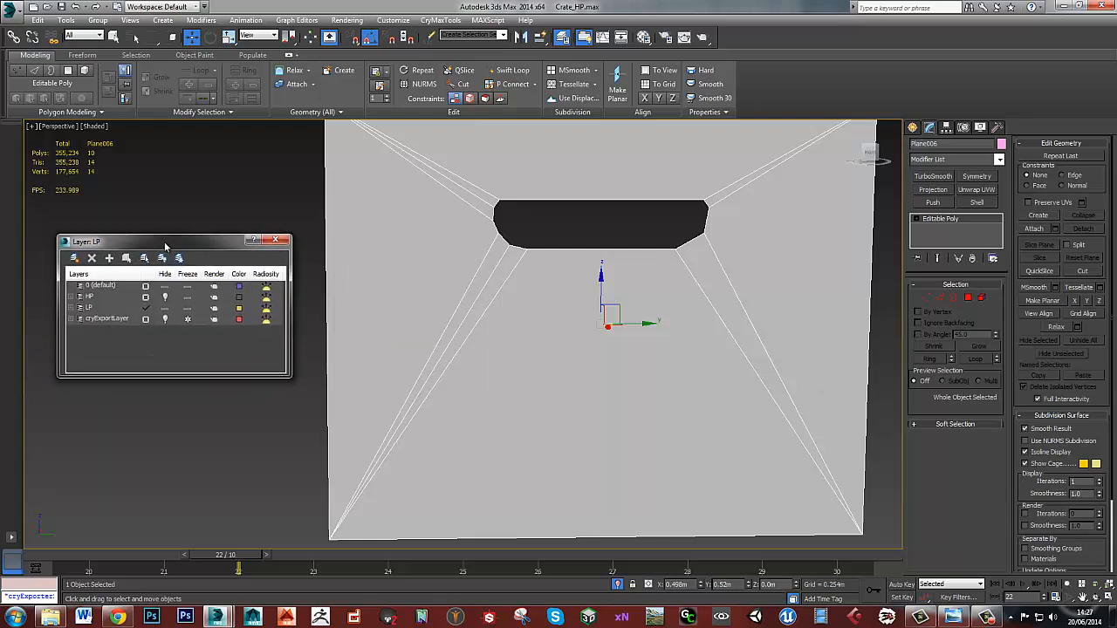
{"action": "left_click", "coordinate": [91, 297]}
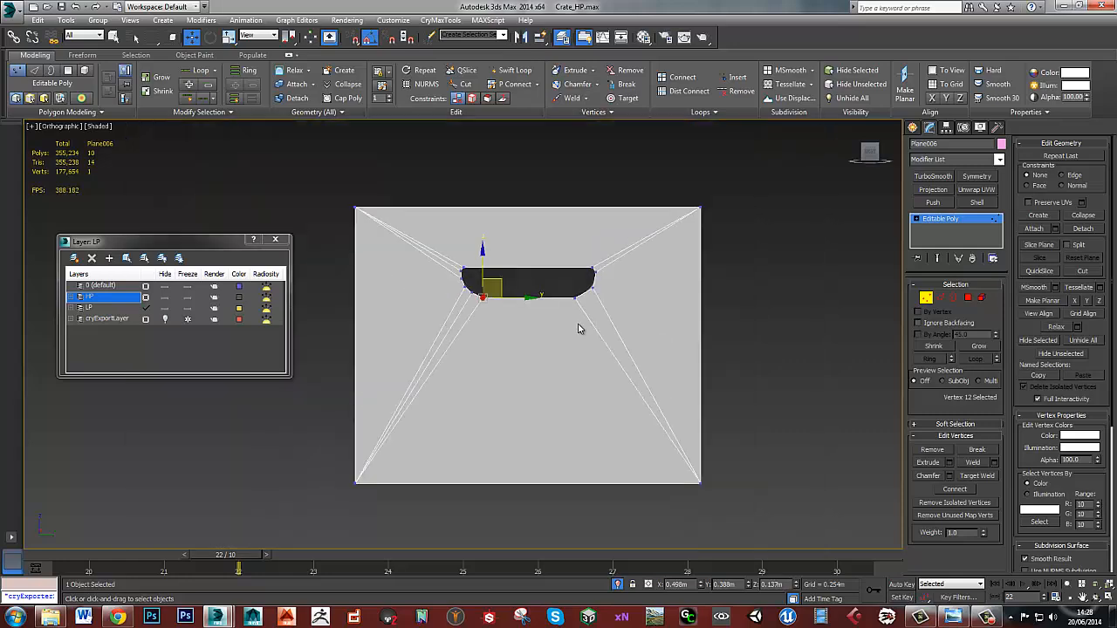
{"action": "mouse_move", "coordinate": [573, 321]}
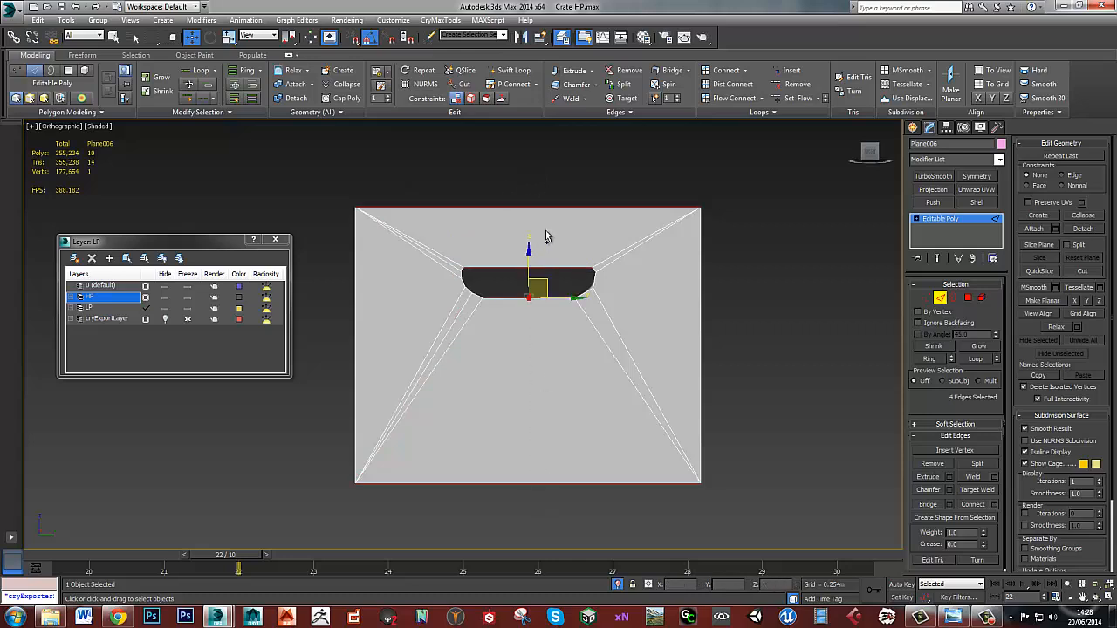
{"action": "left_click", "coordinate": [724, 70]}
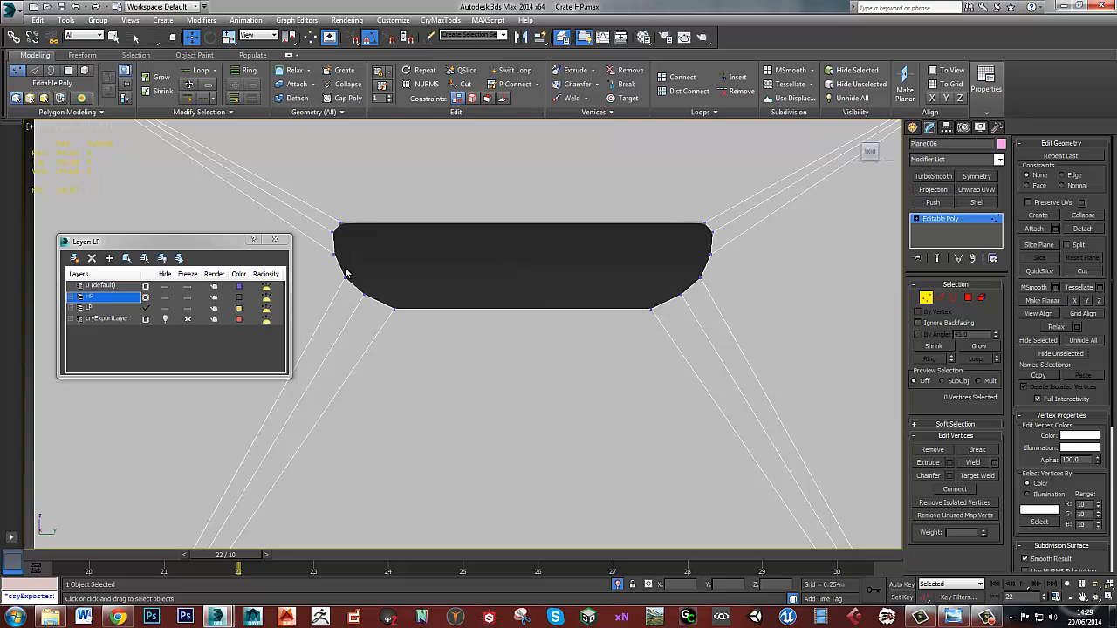
{"action": "mouse_move", "coordinate": [611, 312]}
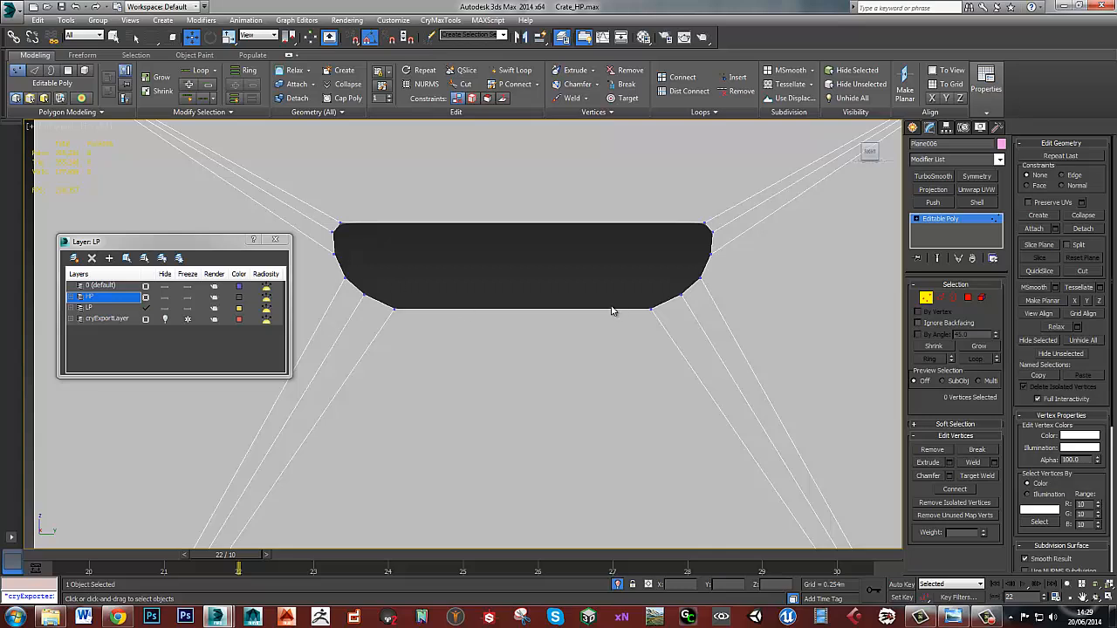
{"action": "mouse_move", "coordinate": [340, 272]}
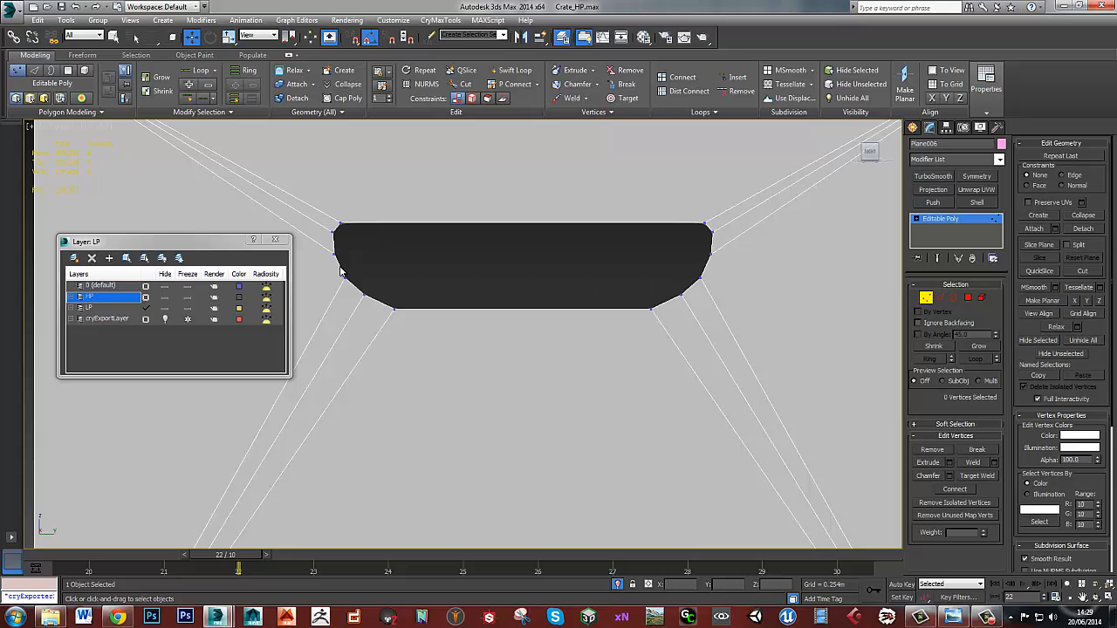
{"action": "mouse_move", "coordinate": [403, 309]}
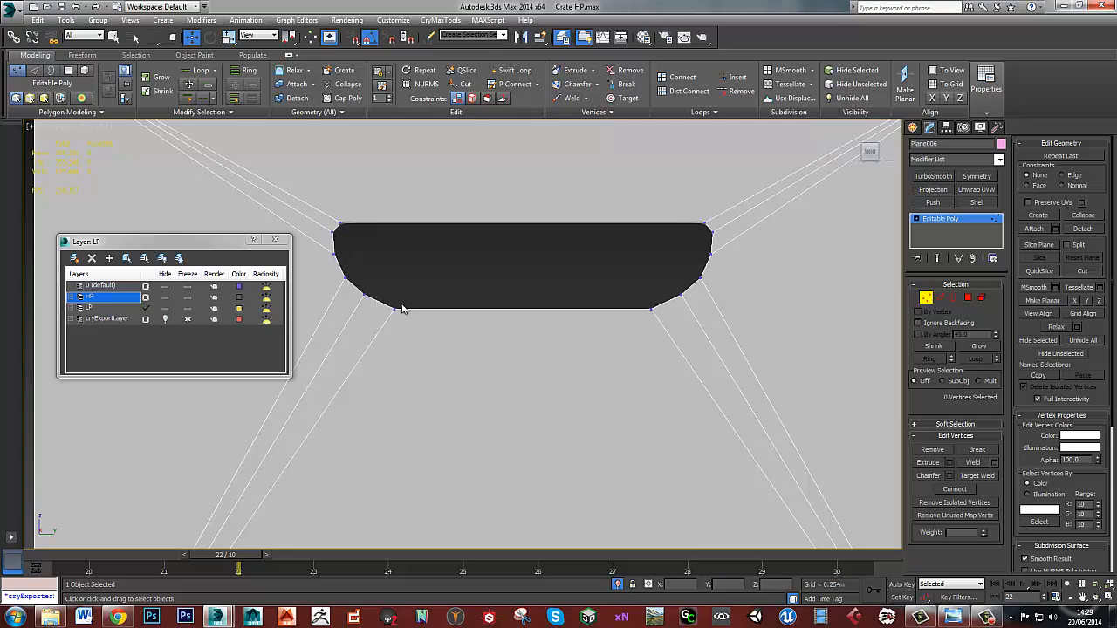
{"action": "mouse_move", "coordinate": [472, 314]}
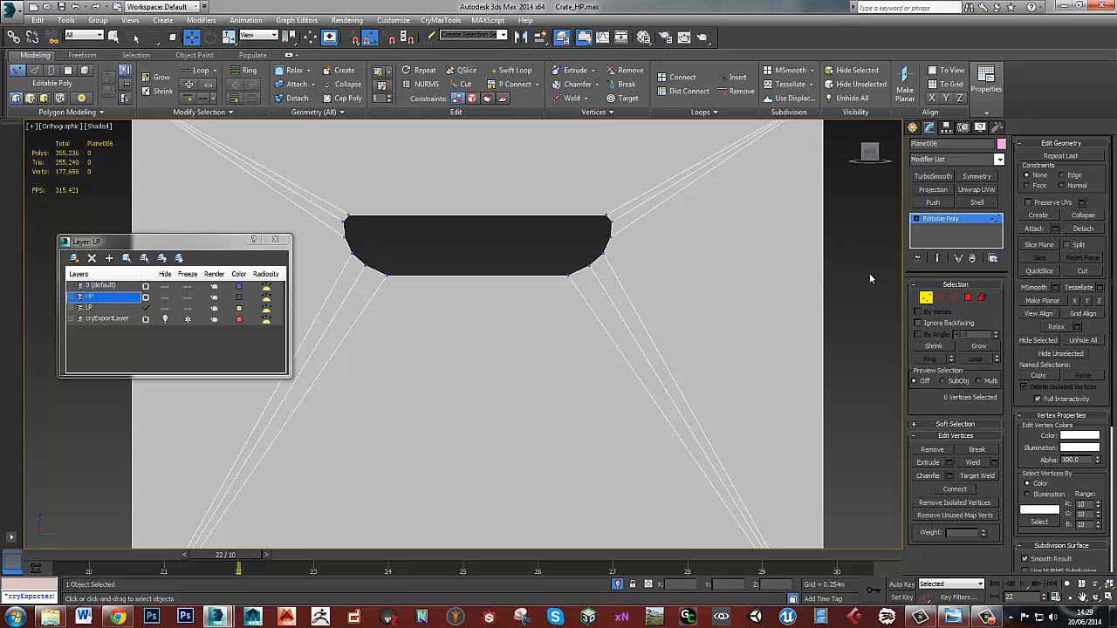
{"action": "mouse_move", "coordinate": [841, 277]}
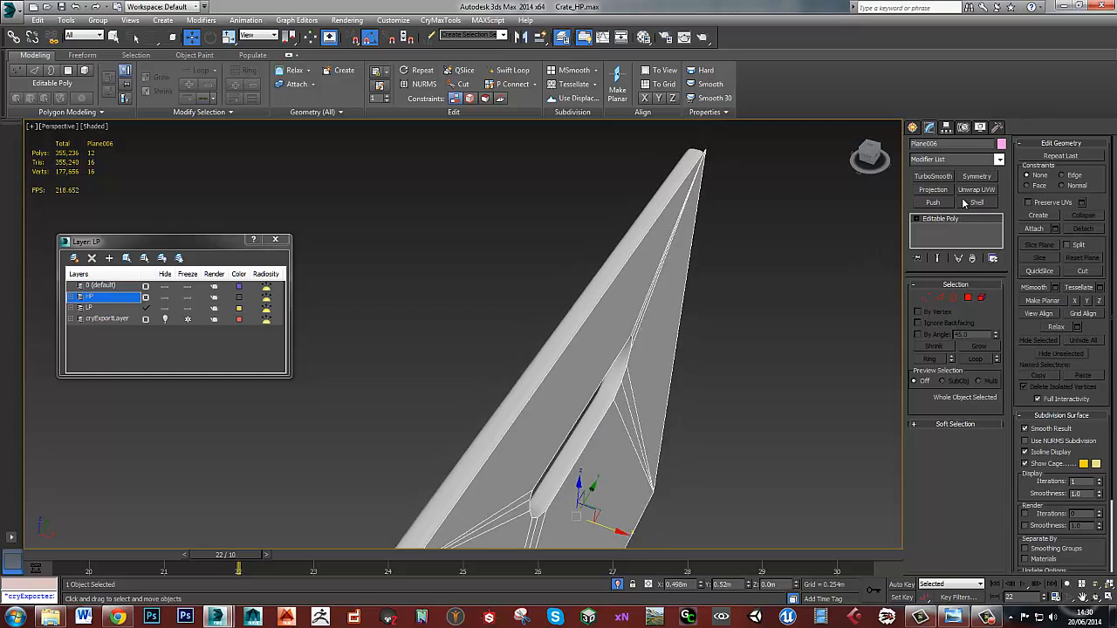
Step: Add a Shell modifier to the low-poly side panel's Editable Poly to give it thickness
{"action": "left_click", "coordinate": [978, 202]}
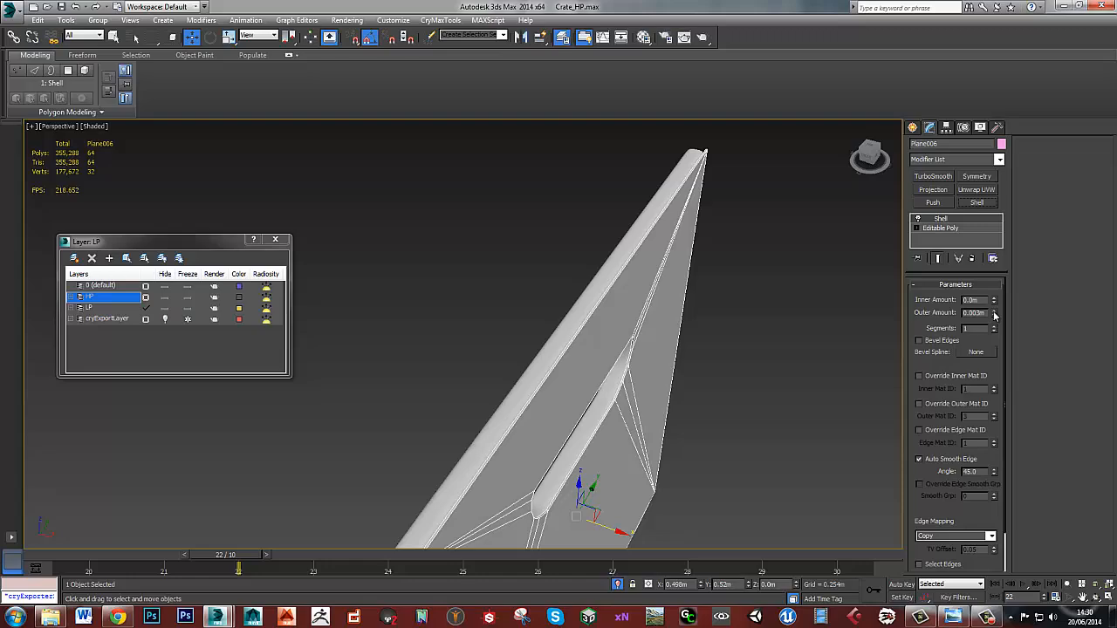